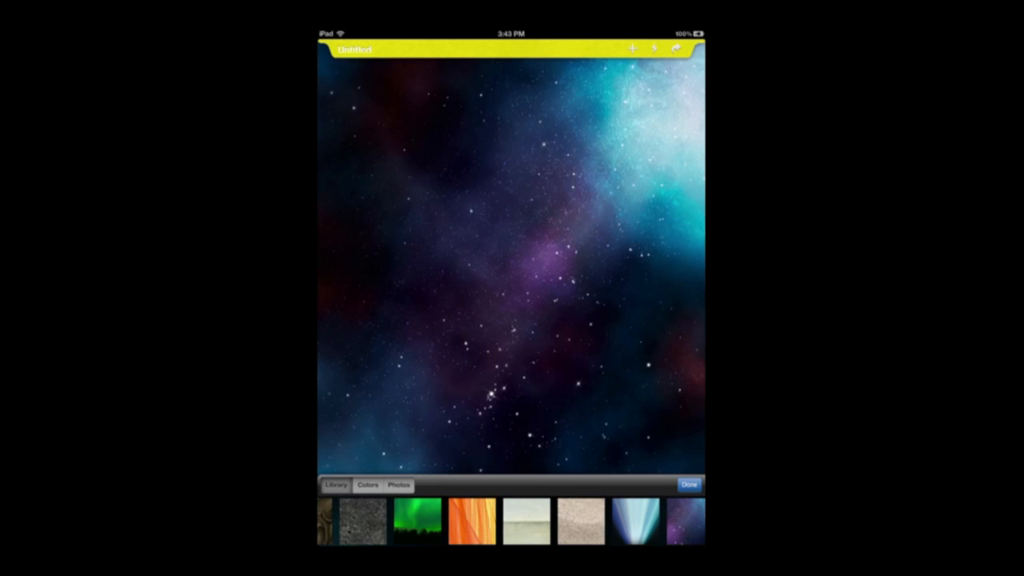
Step: Browse the photo albums, then keep the starry nebula image as the page background
{"action": "left_click", "coordinate": [399, 485]}
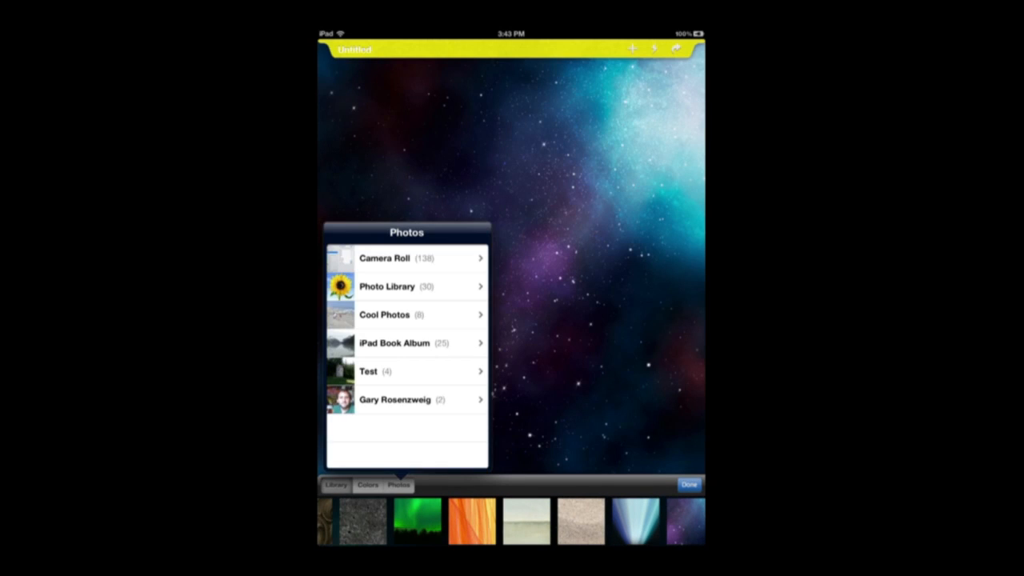
{"action": "left_click", "coordinate": [689, 484]}
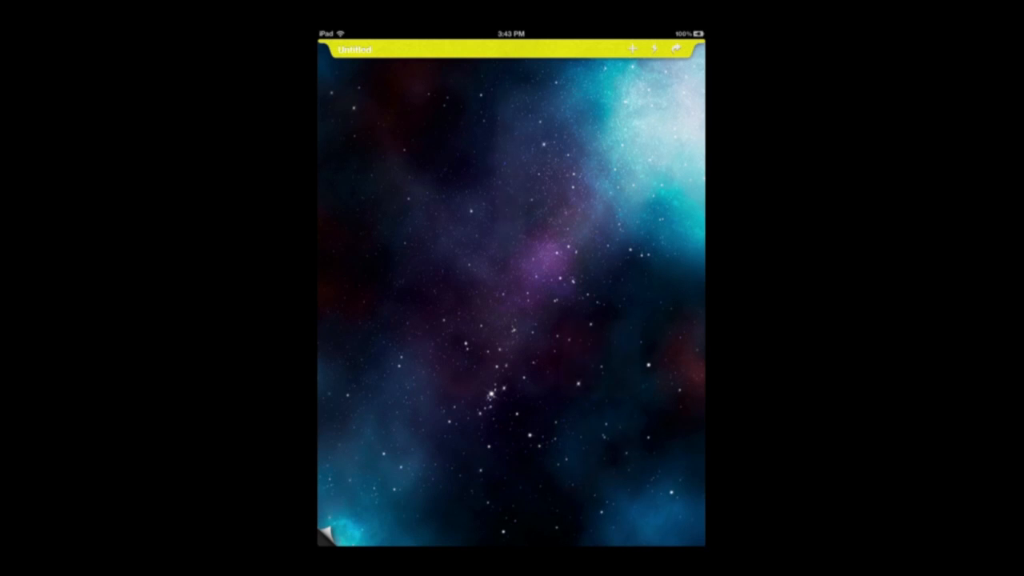
Step: Add a sized yellow sticky note reading 'If found please call 555-1212'
{"action": "left_click", "coordinate": [632, 49]}
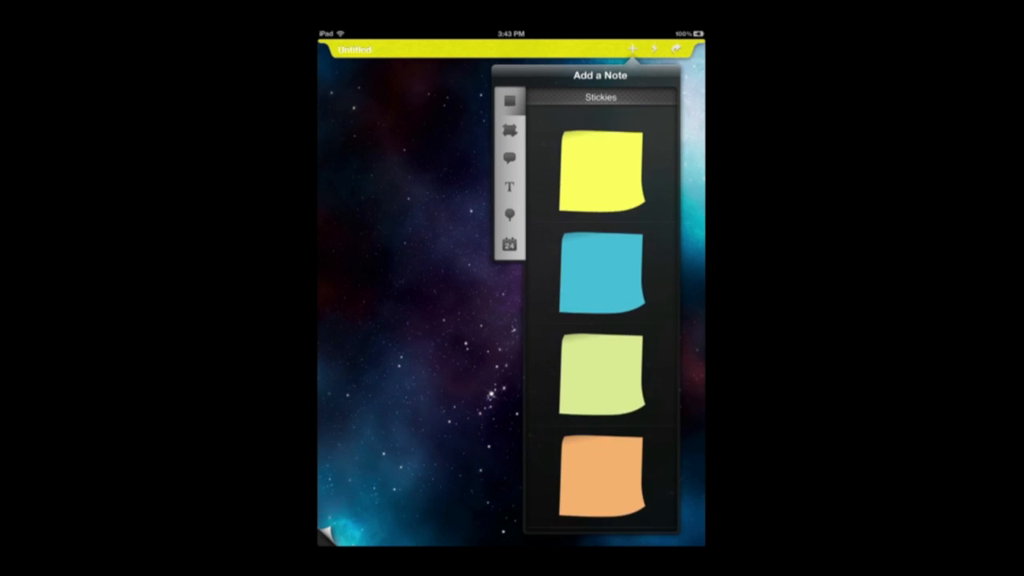
{"action": "left_click", "coordinate": [600, 172]}
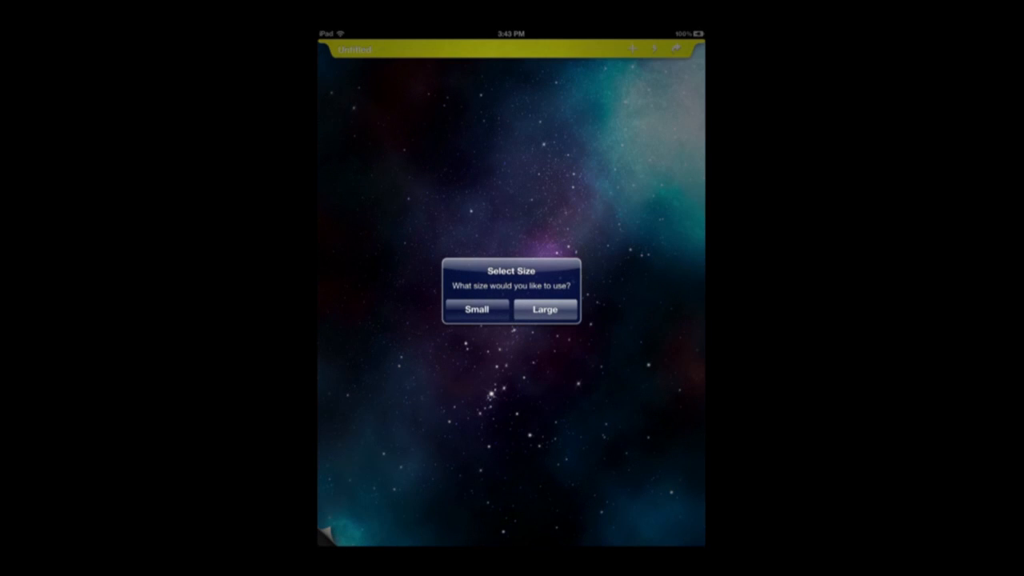
{"action": "left_click", "coordinate": [544, 310]}
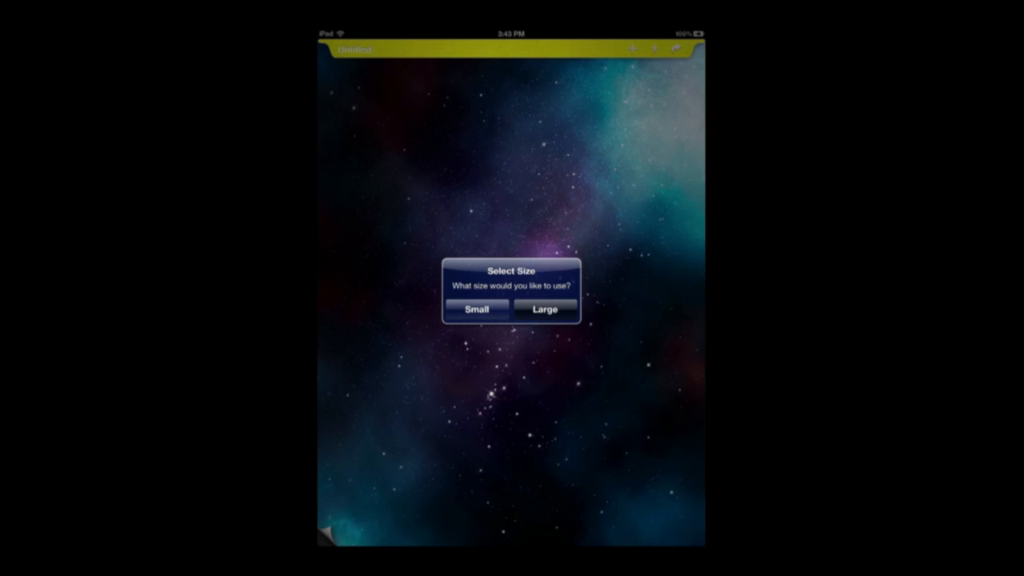
{"action": "left_click", "coordinate": [545, 308]}
{"action": "type", "text": "If foun"}
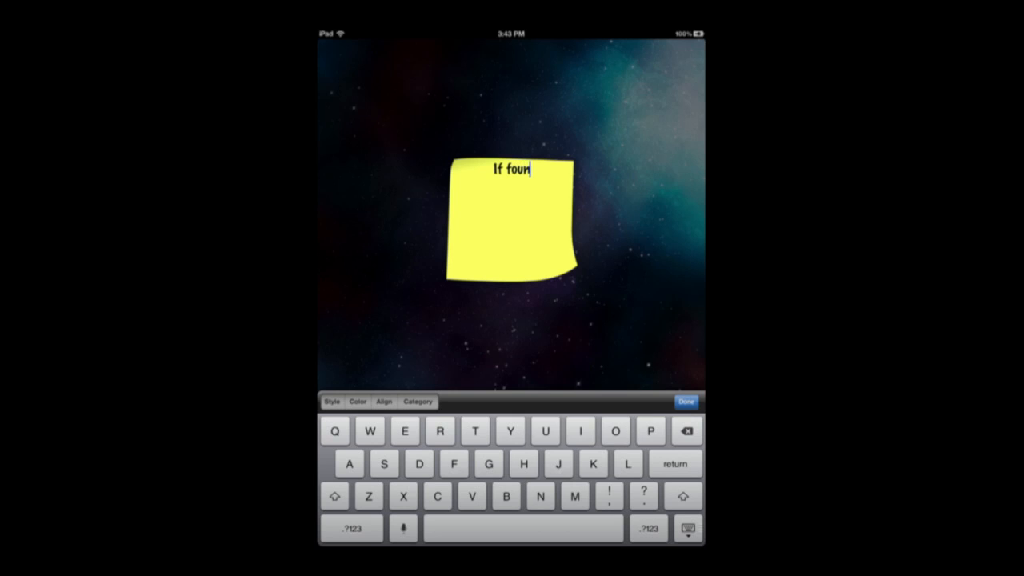
{"action": "type", "text": "d please call"}
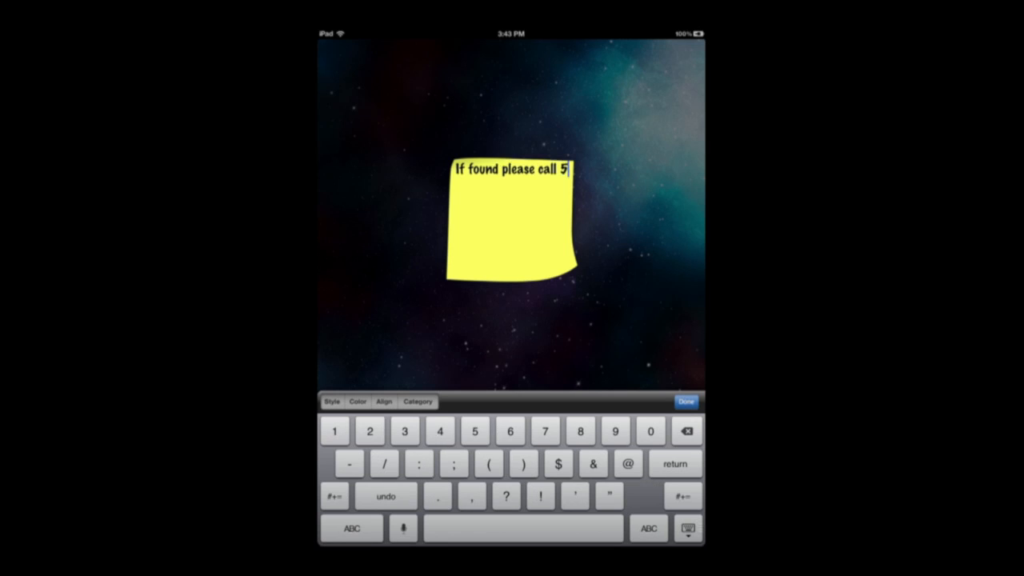
{"action": "type", "text": "55-1212"}
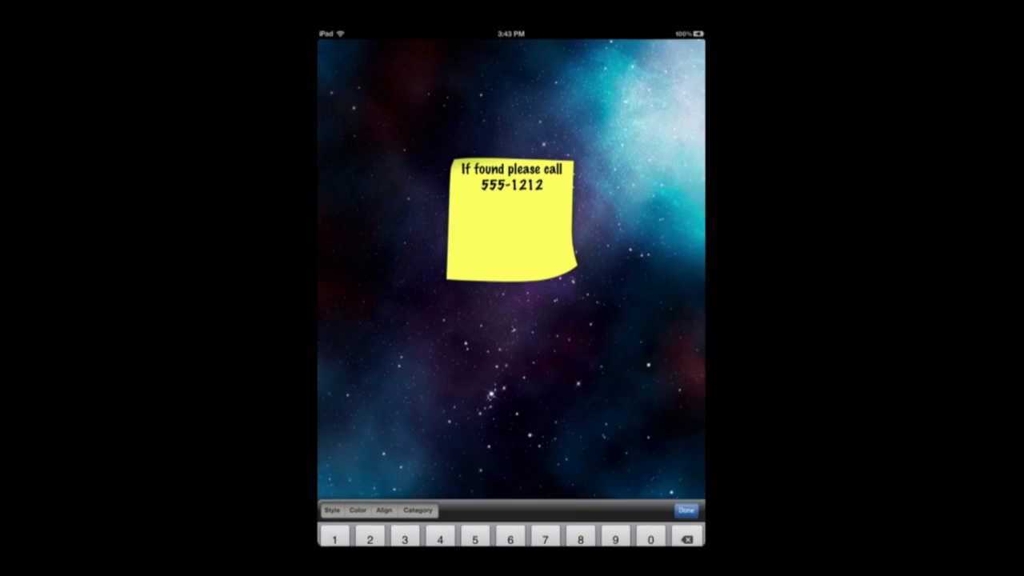
{"action": "left_click", "coordinate": [686, 510]}
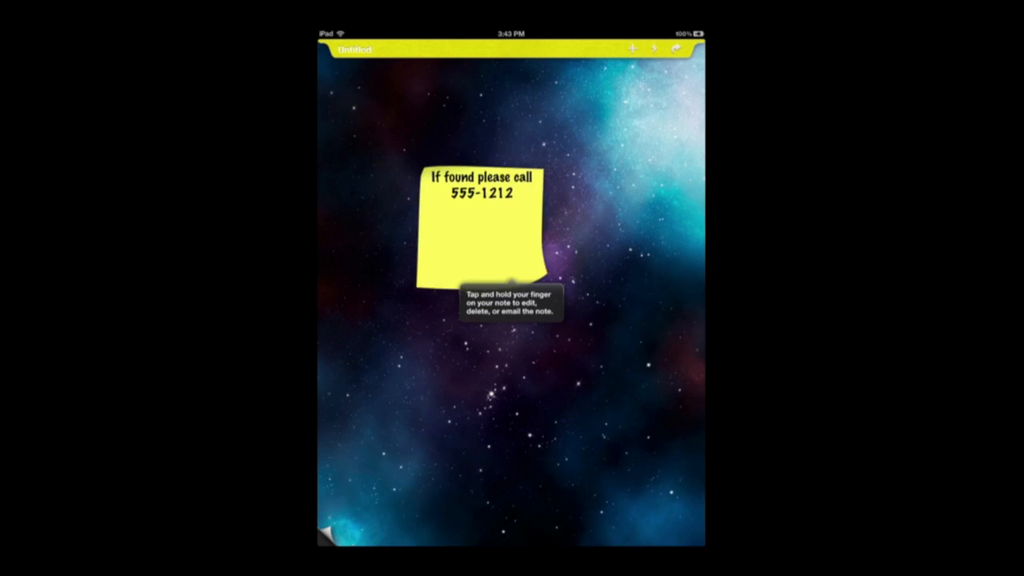
Step: Drag the sticky note to the top-left corner, finish editing, and show export options
{"action": "left_click_drag", "start_coordinate": [477, 224], "coordinate": [384, 128]}
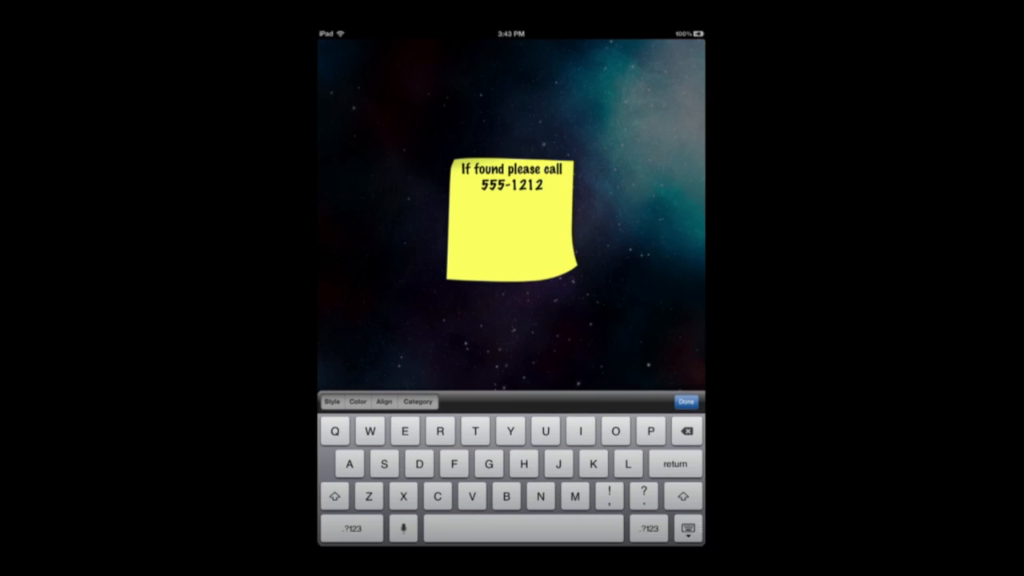
{"action": "left_click", "coordinate": [686, 402]}
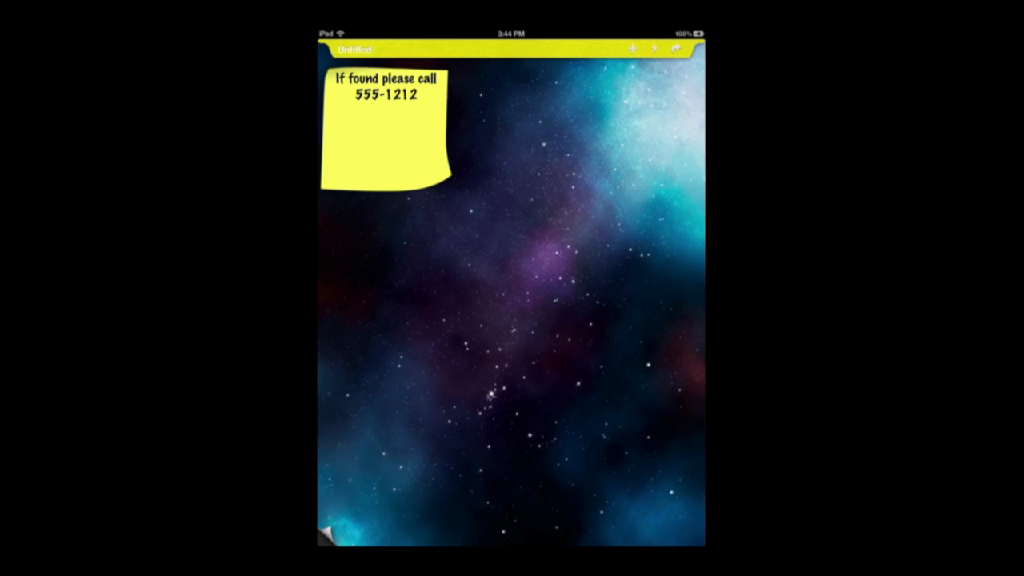
{"action": "left_click", "coordinate": [677, 49]}
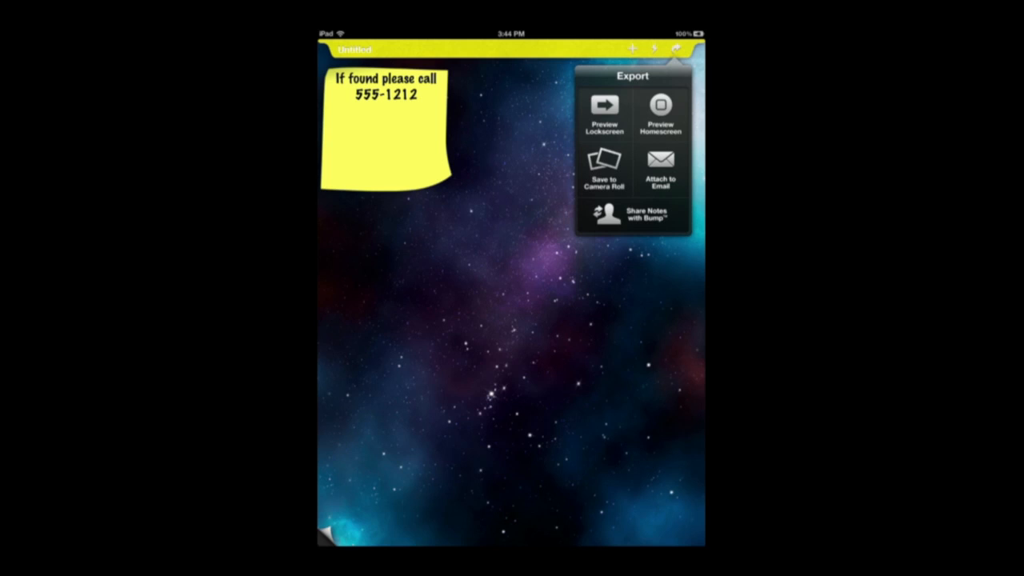
Step: Show the Preview Lockscreen view of the starry sticky-note design, then dismiss it
{"action": "left_click", "coordinate": [604, 113]}
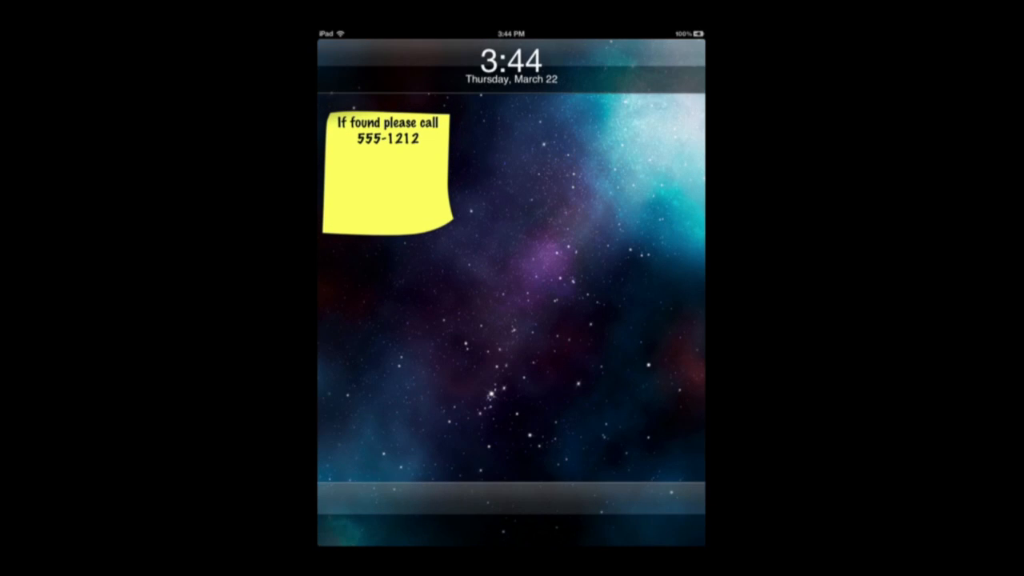
{"action": "left_click", "coordinate": [675, 49]}
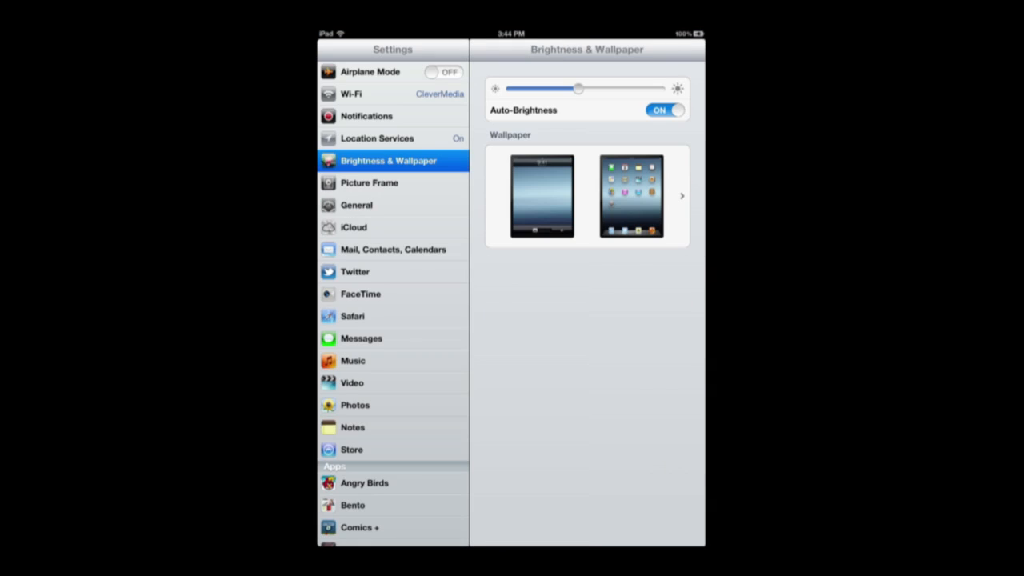
Step: Set the last Camera Roll photo, the starry sticky-note image, as lock screen wallpaper
{"action": "left_click", "coordinate": [587, 196]}
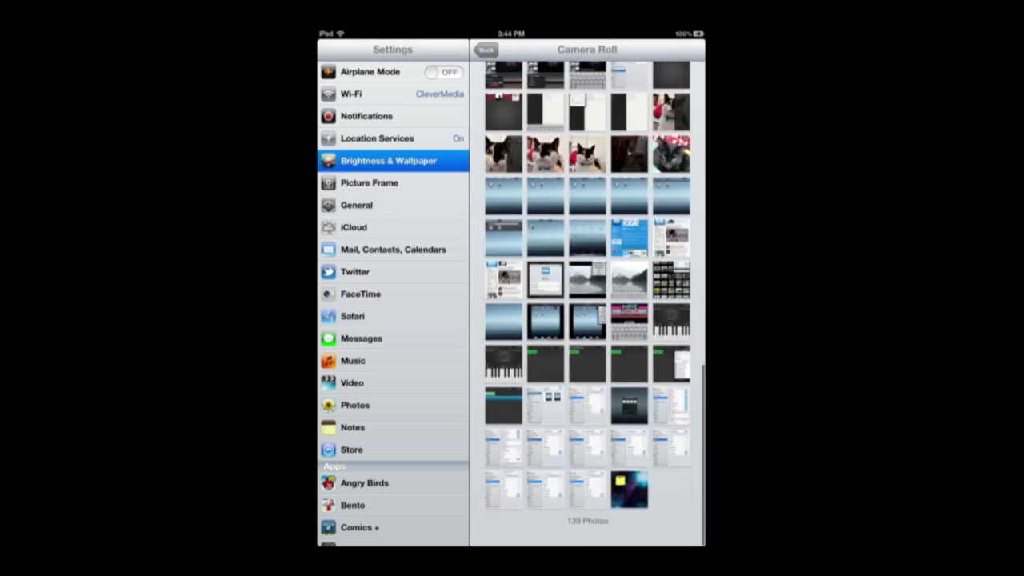
{"action": "left_click", "coordinate": [629, 489]}
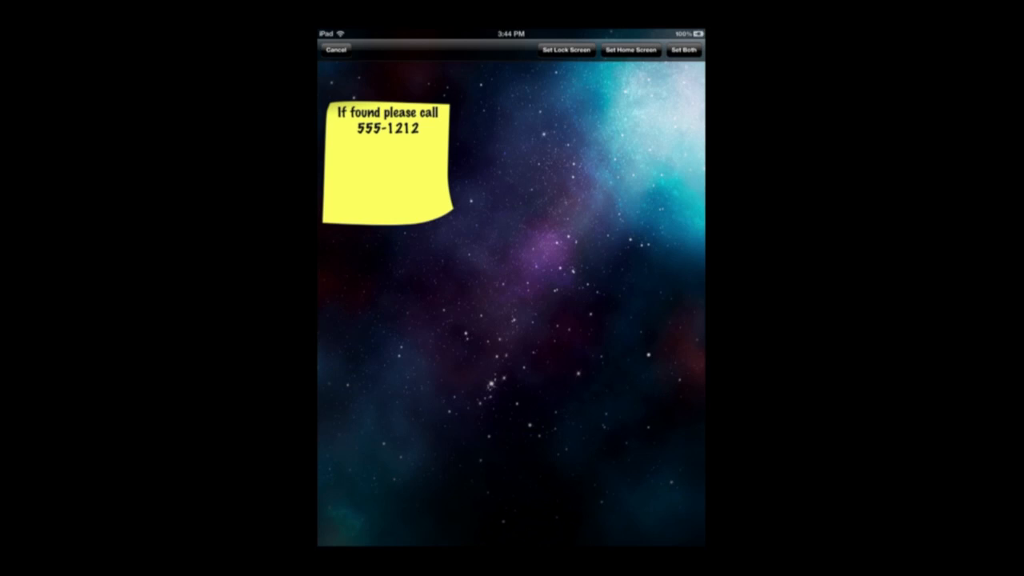
{"action": "left_click", "coordinate": [560, 50]}
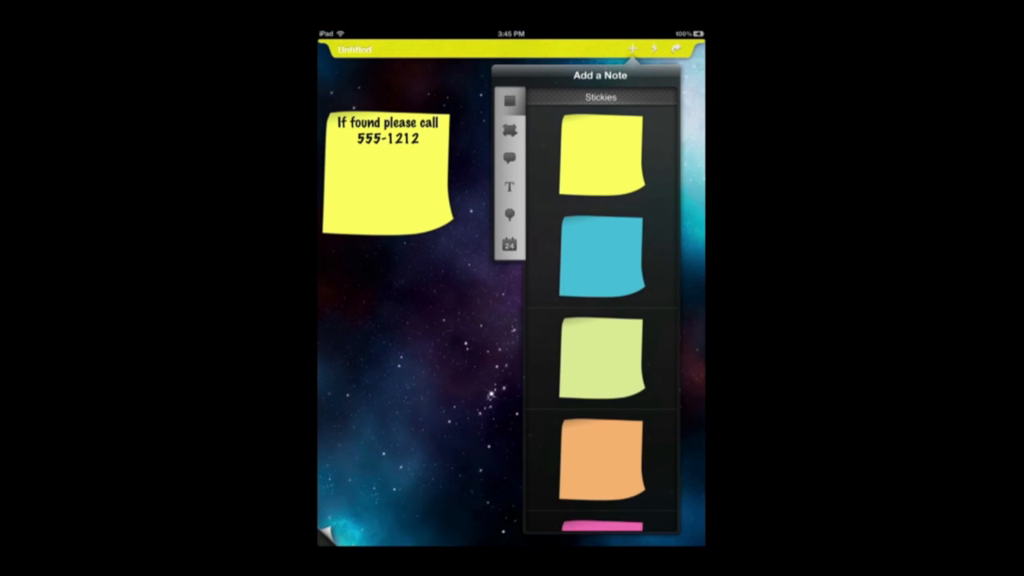
Step: Browse the paper and comic bubble categories, then add a billboard note
{"action": "left_click", "coordinate": [510, 130]}
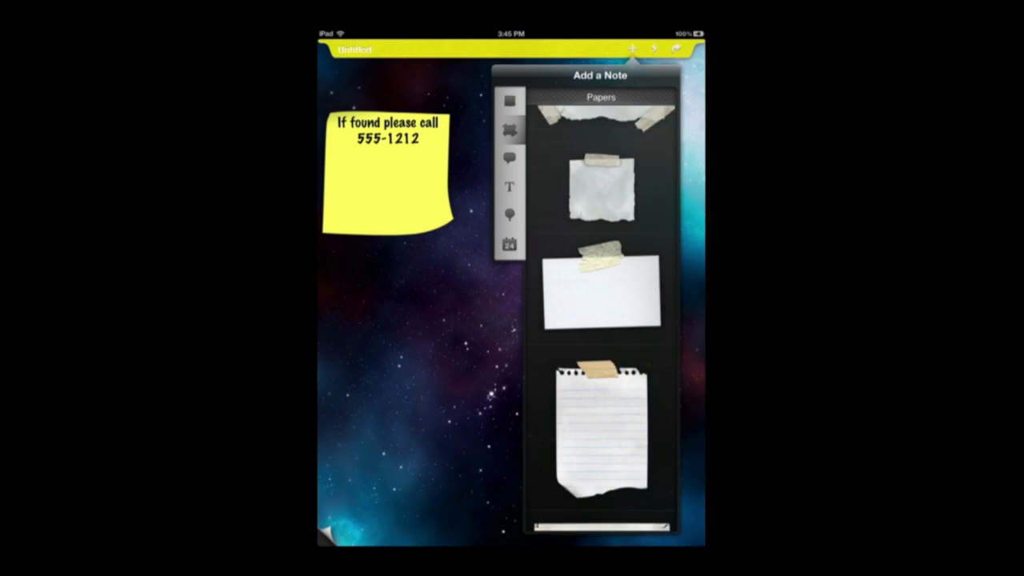
{"action": "left_click", "coordinate": [510, 157]}
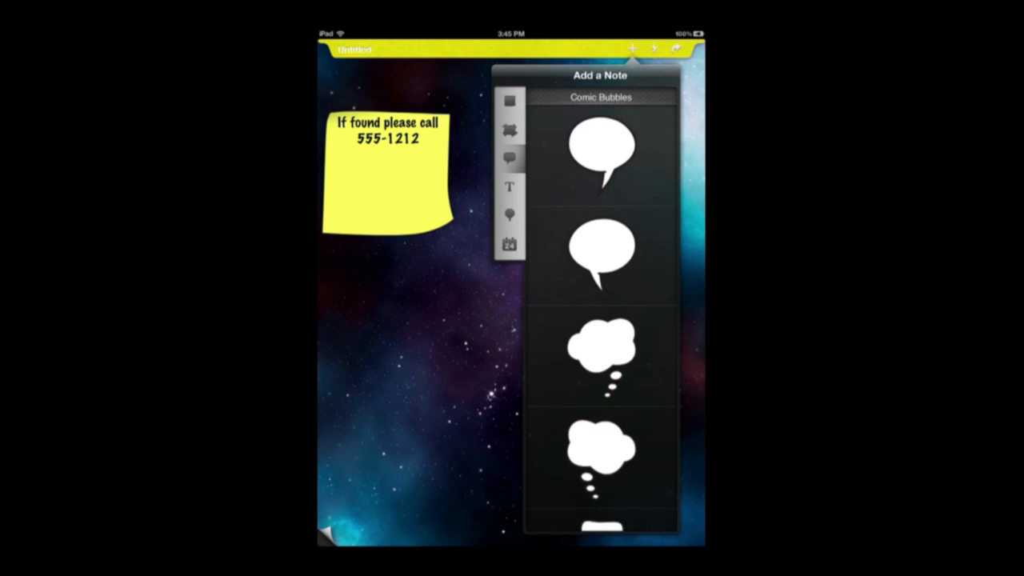
{"action": "left_click", "coordinate": [510, 186]}
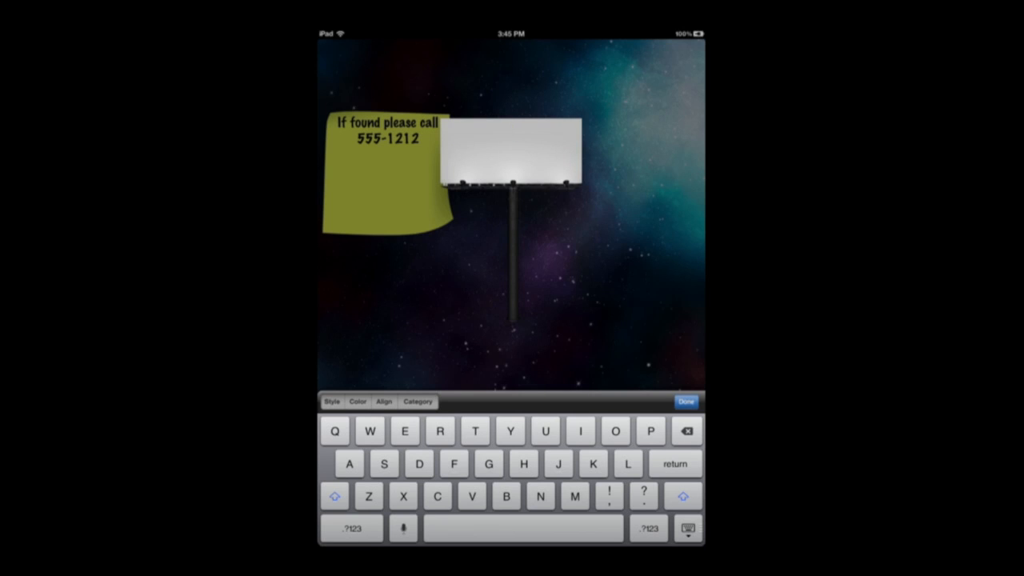
Step: Label the billboard 'Test' and drag it down toward the page bottom
{"action": "type", "text": "Tes"}
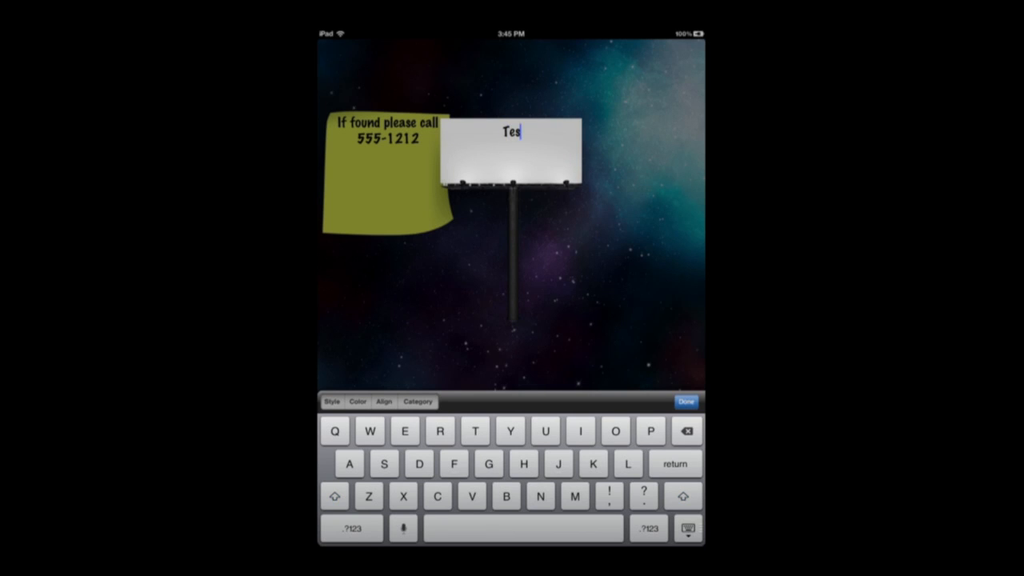
{"action": "type", "text": "t"}
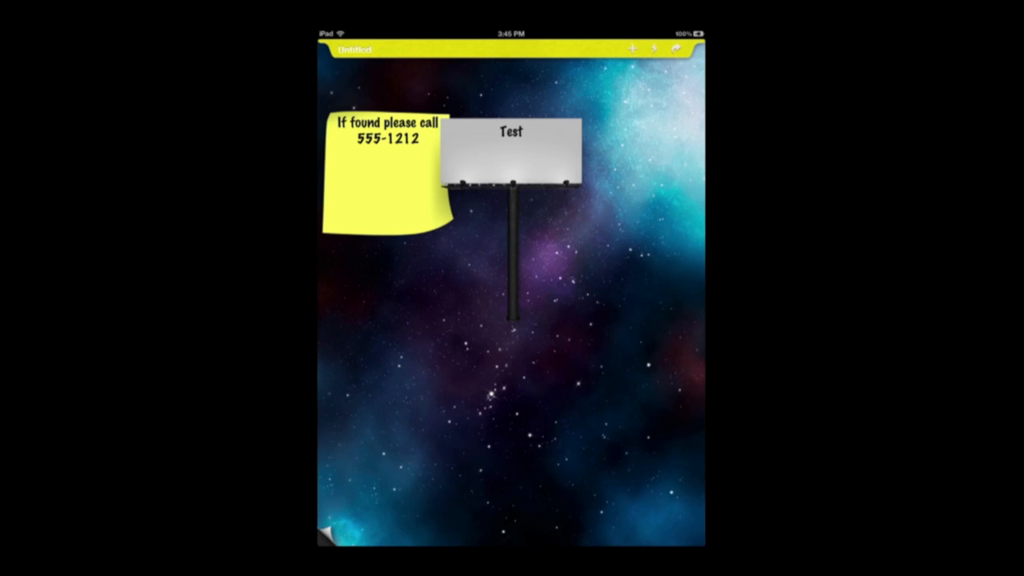
{"action": "left_click_drag", "start_coordinate": [510, 152], "coordinate": [588, 360]}
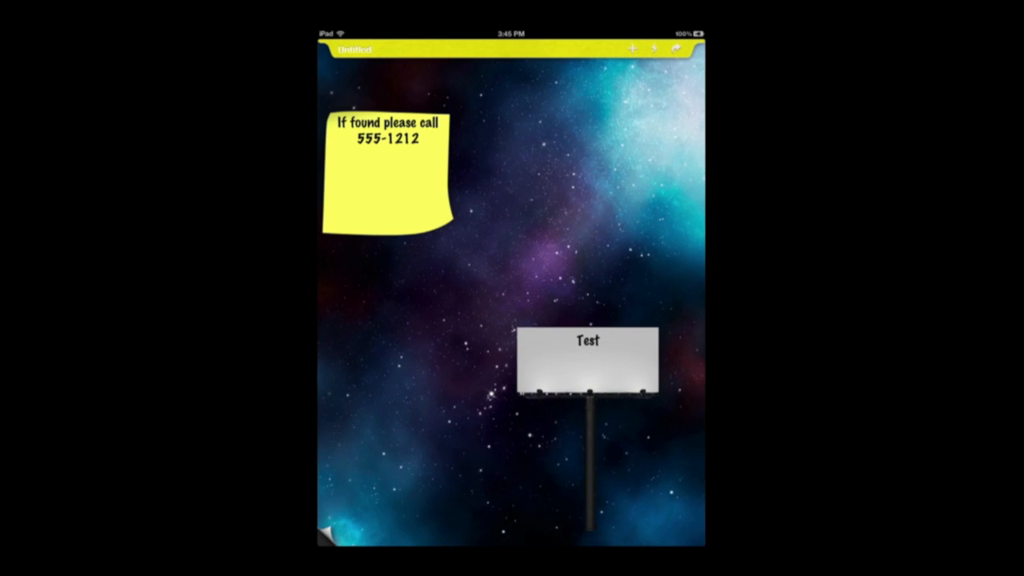
{"action": "left_click", "coordinate": [632, 49]}
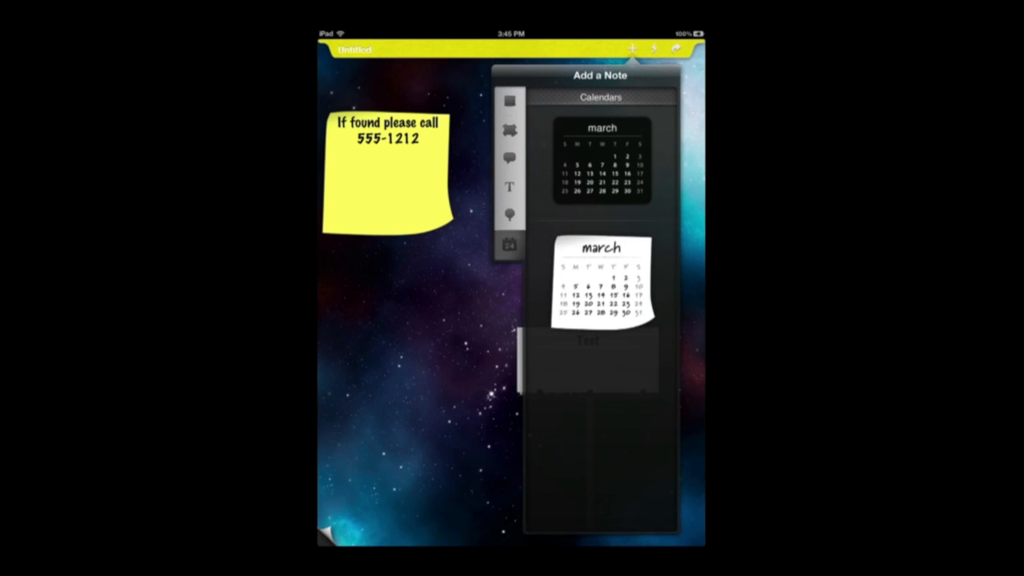
Step: Add the white paper calendar note set to April
{"action": "left_click", "coordinate": [509, 244]}
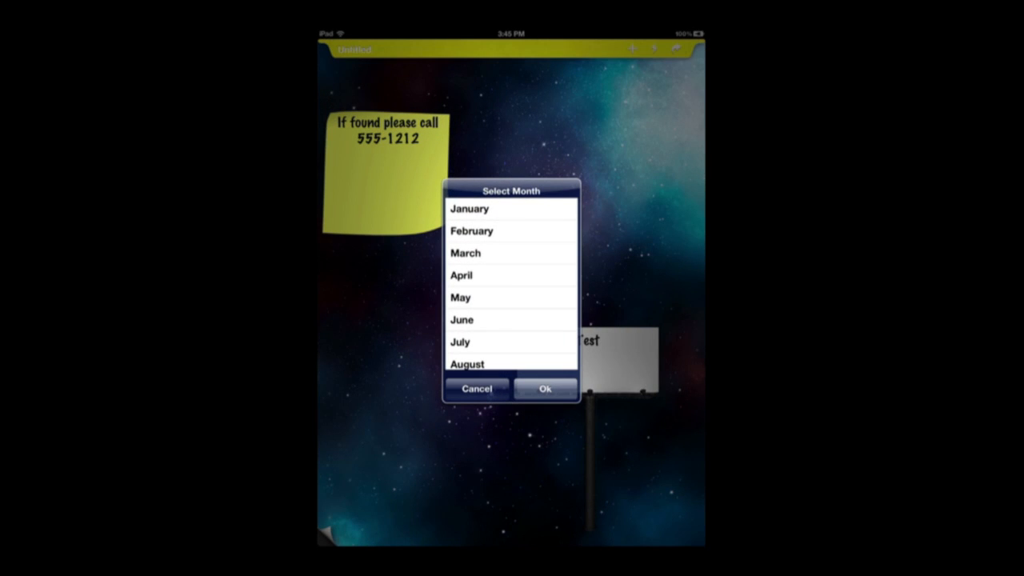
{"action": "left_click", "coordinate": [511, 275]}
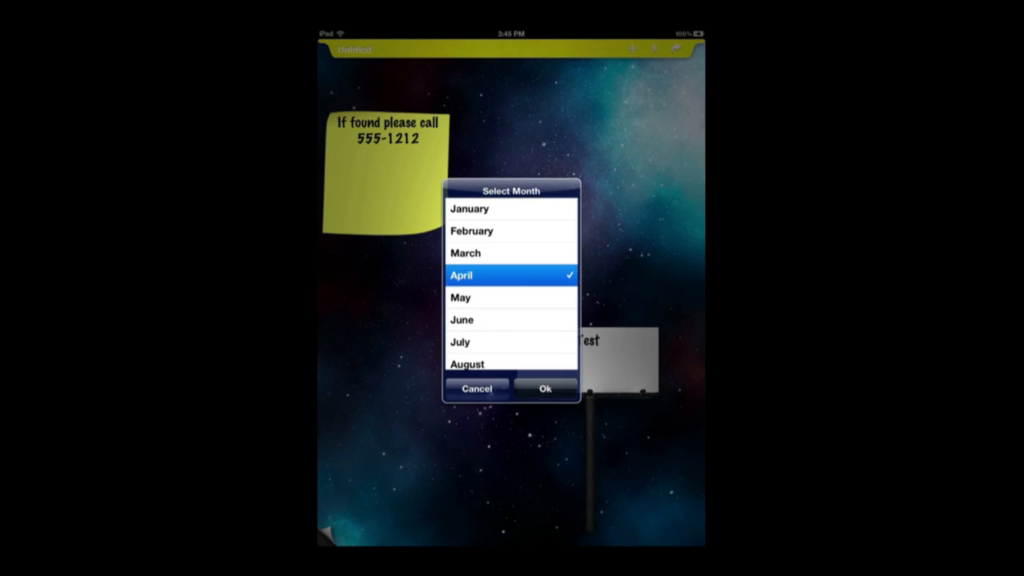
{"action": "left_click", "coordinate": [545, 389]}
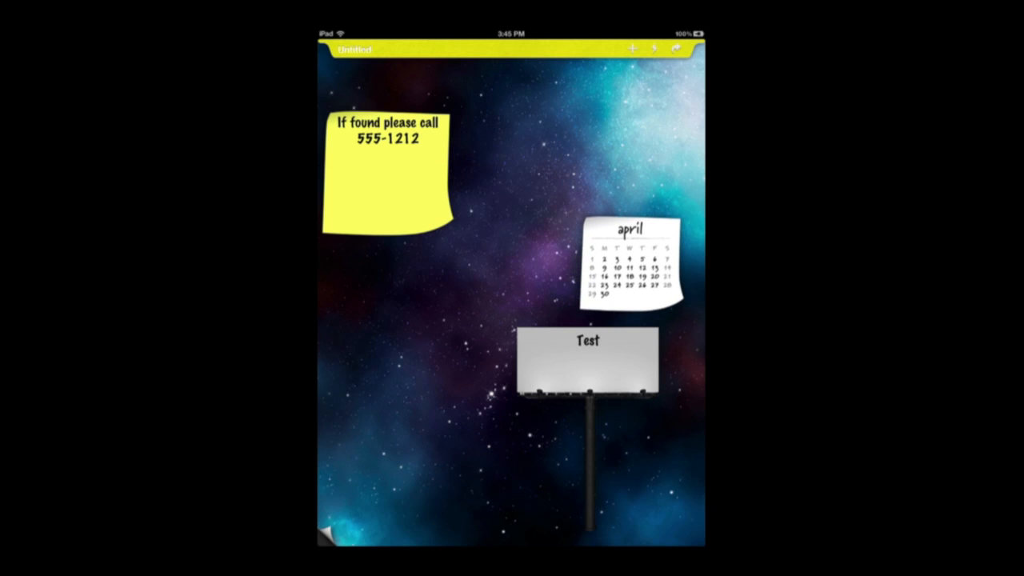